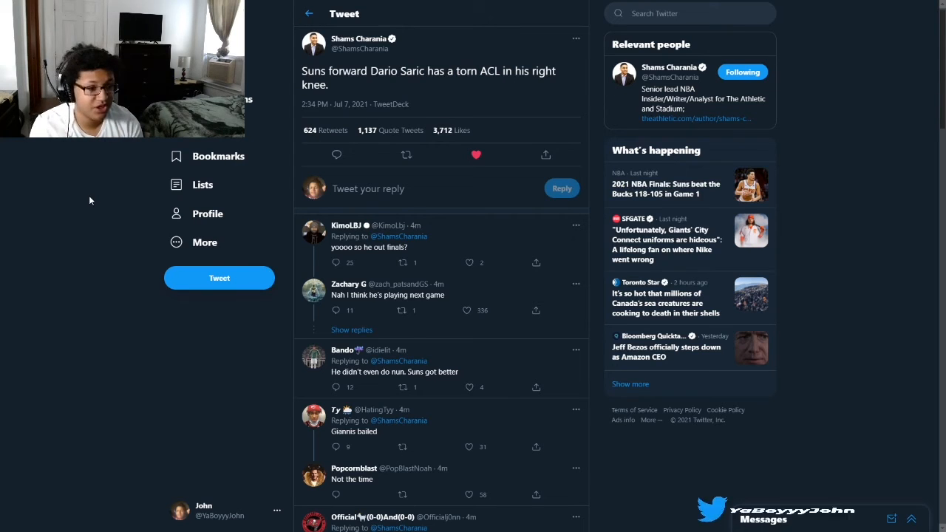
click(405, 156)
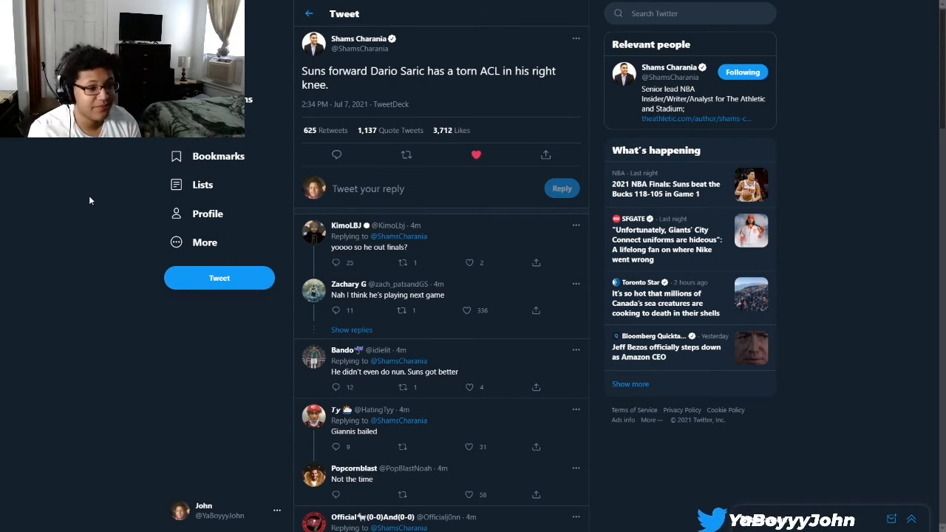